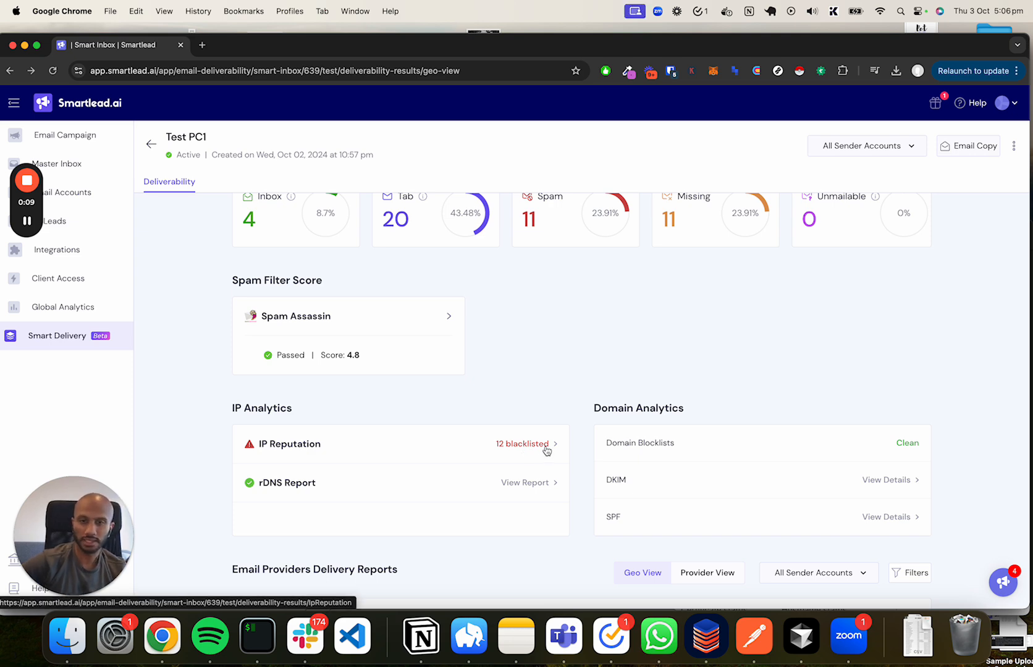
- View the Test PC1 IP Reputation report listing sender IPs with 12 blacklisted
{"action": "left_click", "coordinate": [522, 444]}
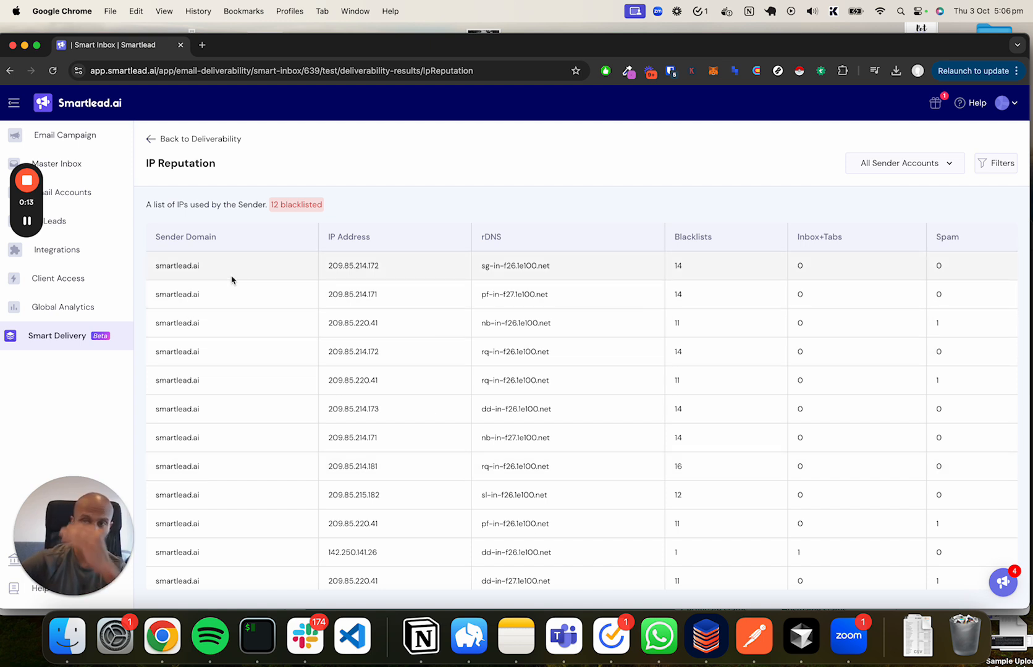
{"action": "scroll", "scroll_direction": "down", "scroll_amount": 3}
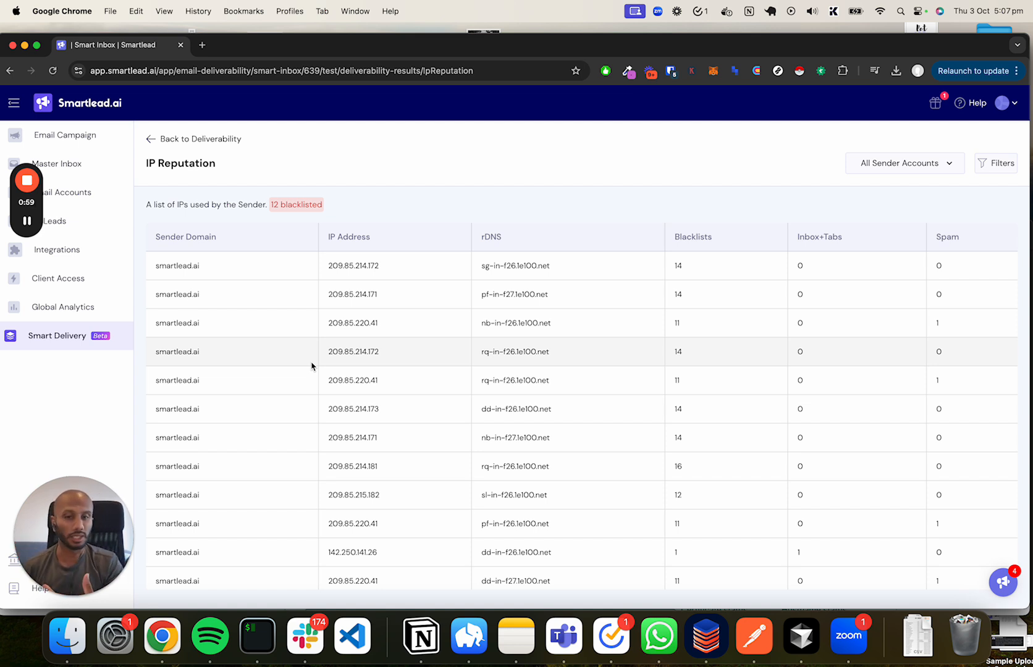
{"action": "mouse_move", "coordinate": [64, 250]}
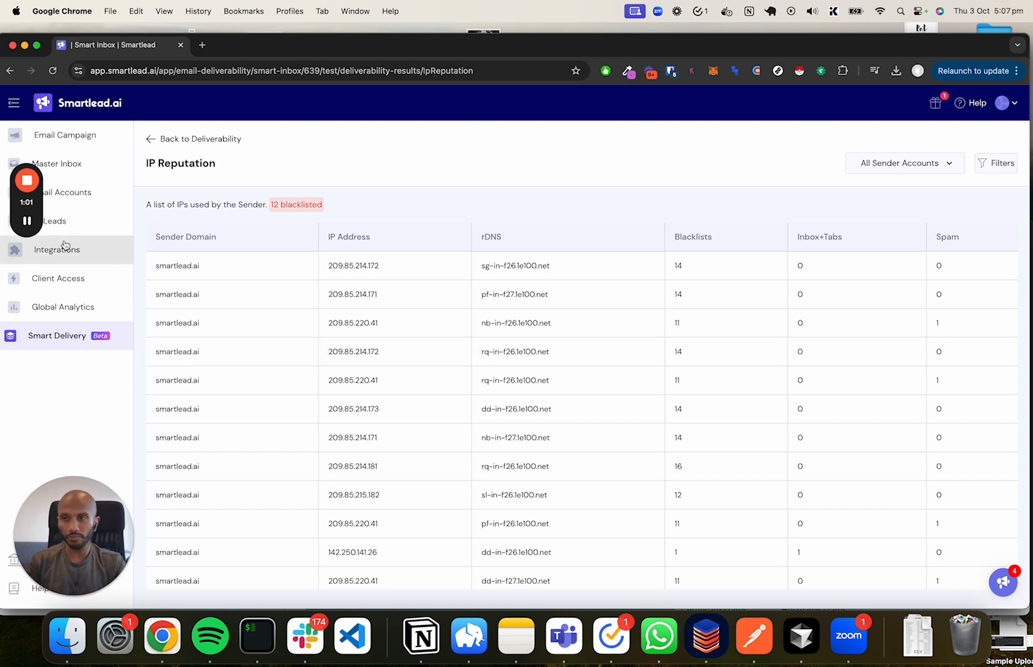
- Highlight 209.85.214.172 and check its MXToolbox PTR record pointing to a google.com mail host
{"action": "double_click", "coordinate": [352, 266]}
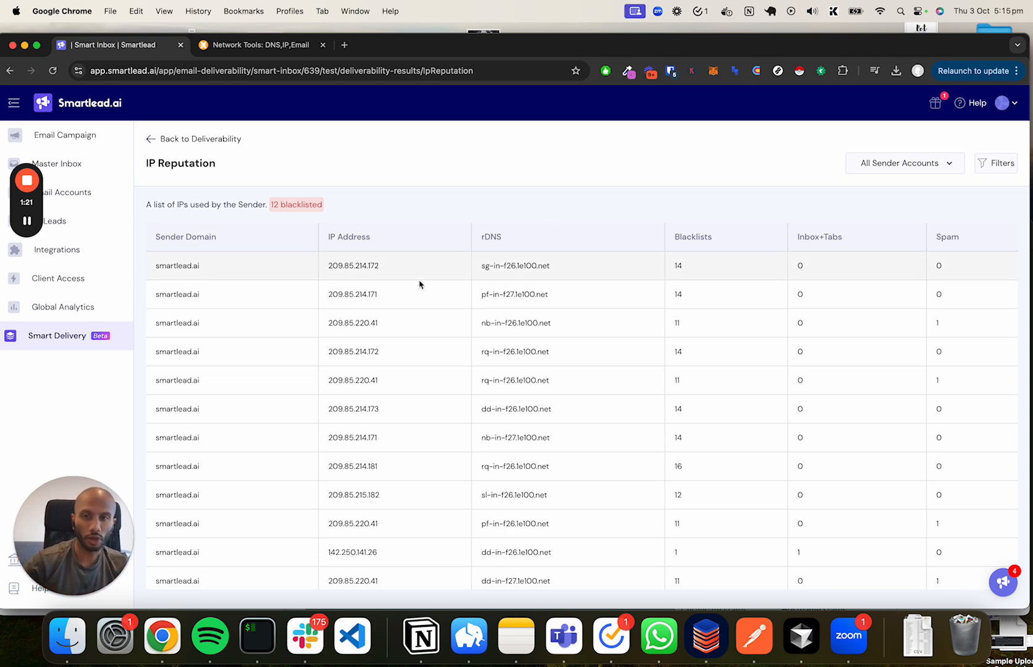
{"action": "left_click", "coordinate": [260, 44]}
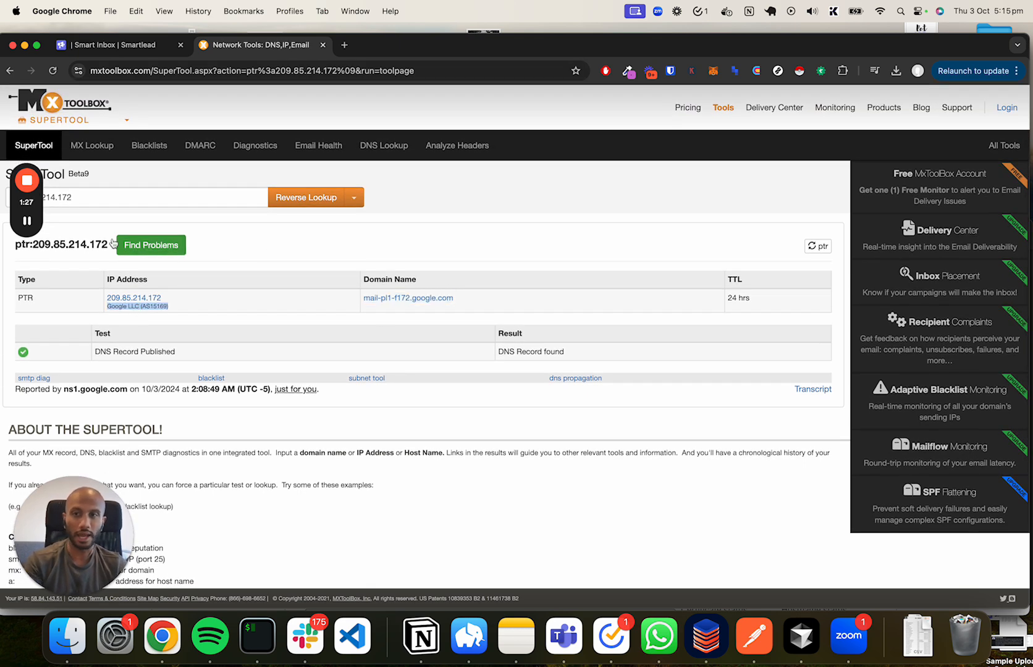
{"action": "mouse_move", "coordinate": [414, 273]}
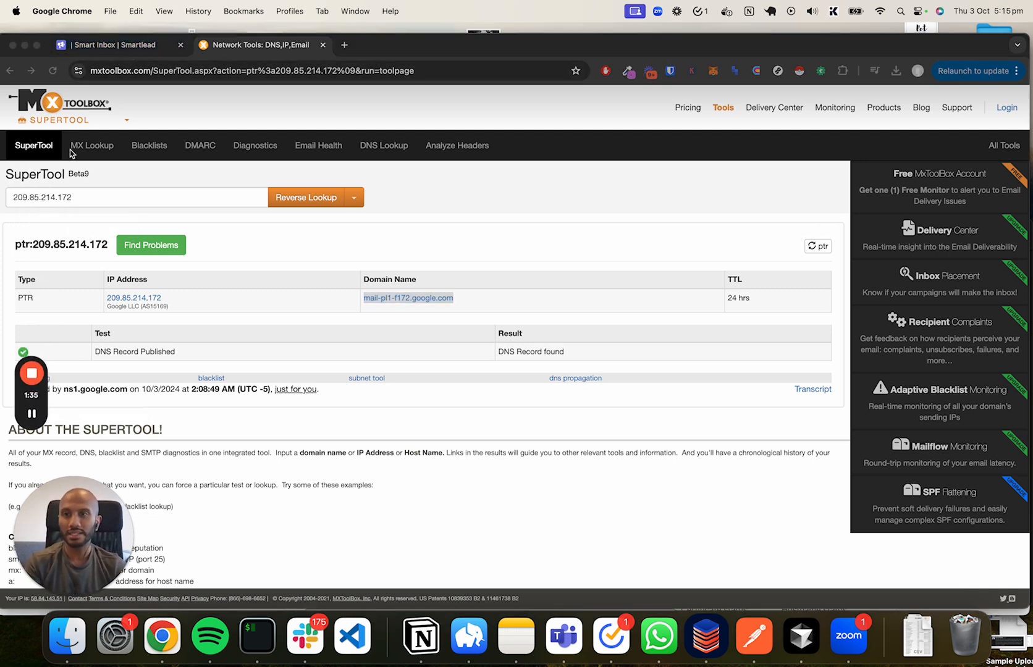
{"action": "mouse_move", "coordinate": [95, 178]}
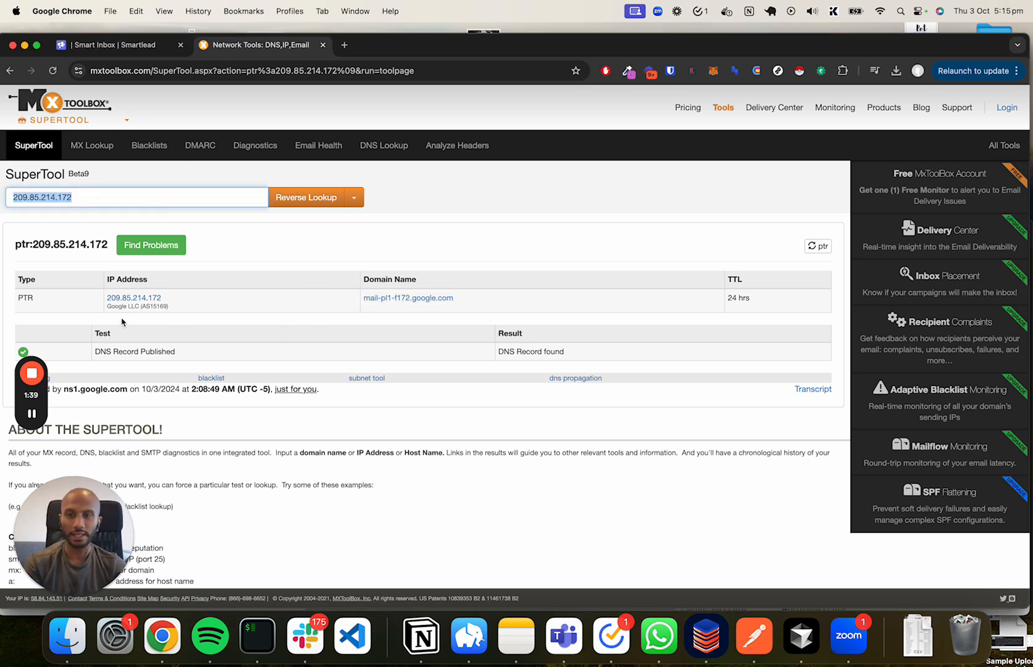
{"action": "left_click", "coordinate": [119, 45]}
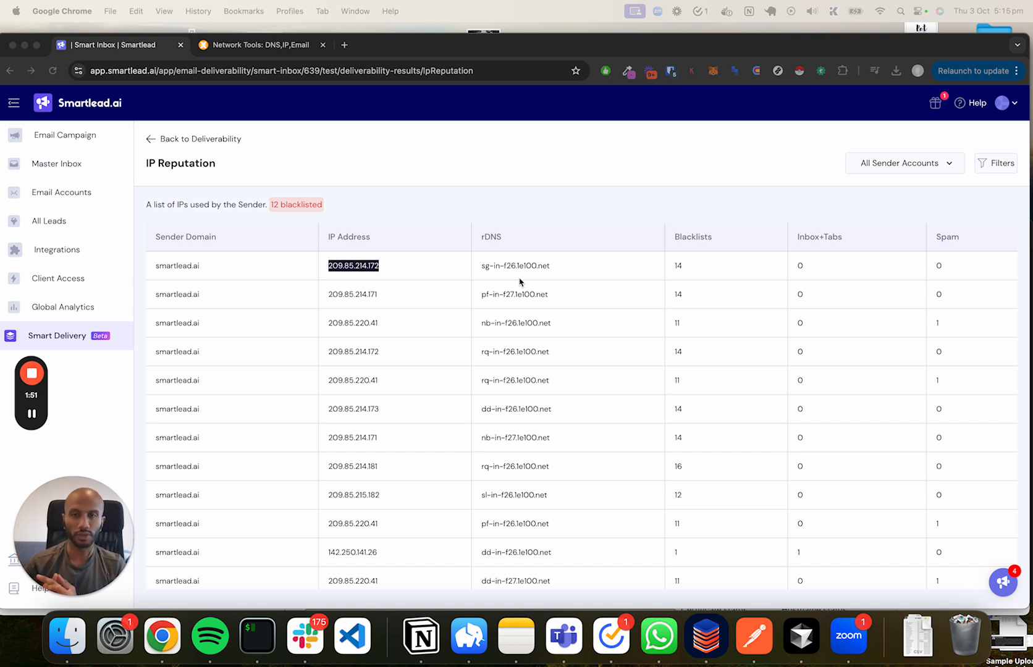
{"action": "mouse_move", "coordinate": [435, 266]}
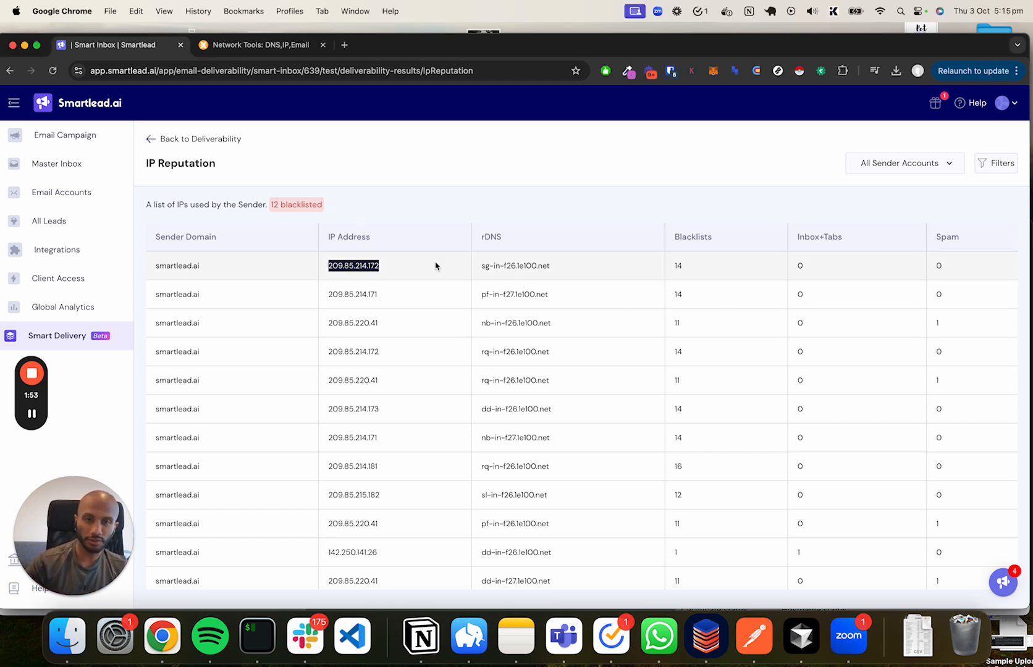
{"action": "mouse_move", "coordinate": [711, 320]}
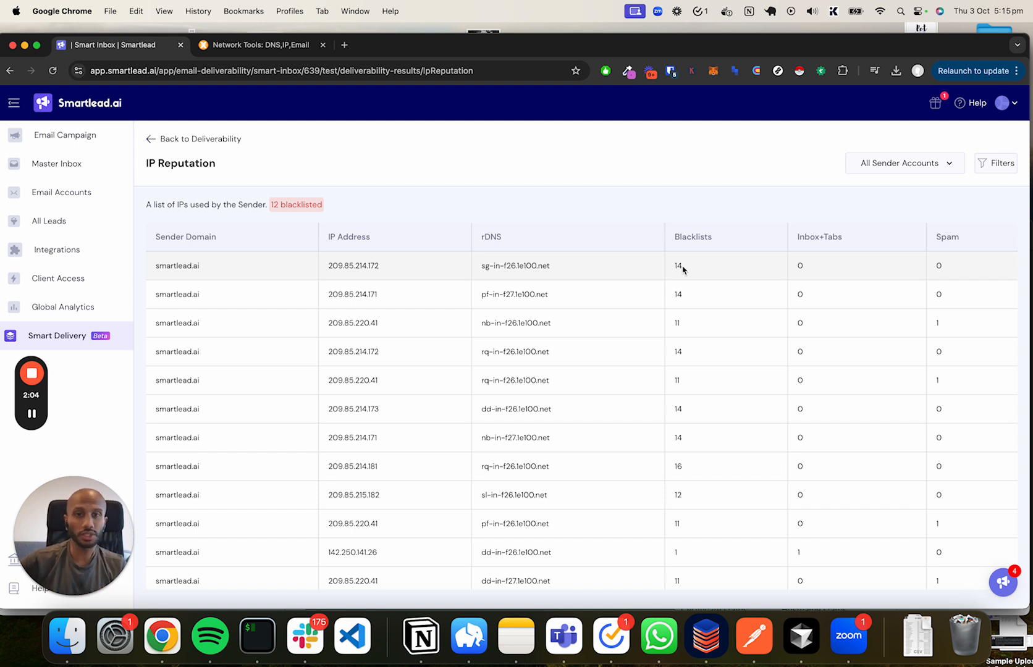
{"action": "mouse_move", "coordinate": [451, 404]}
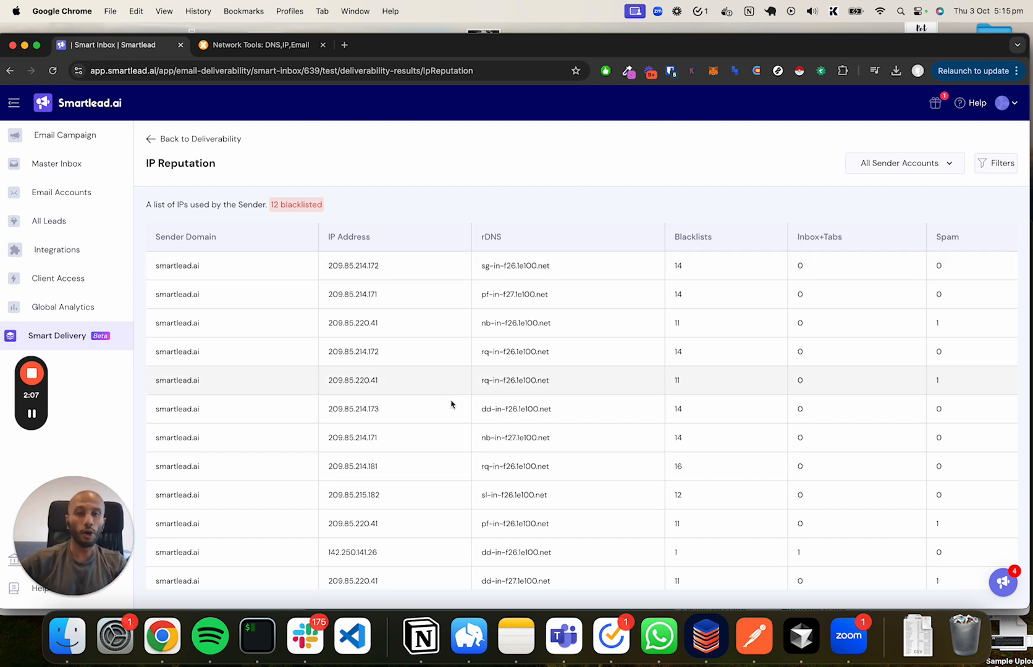
{"action": "mouse_move", "coordinate": [594, 210]}
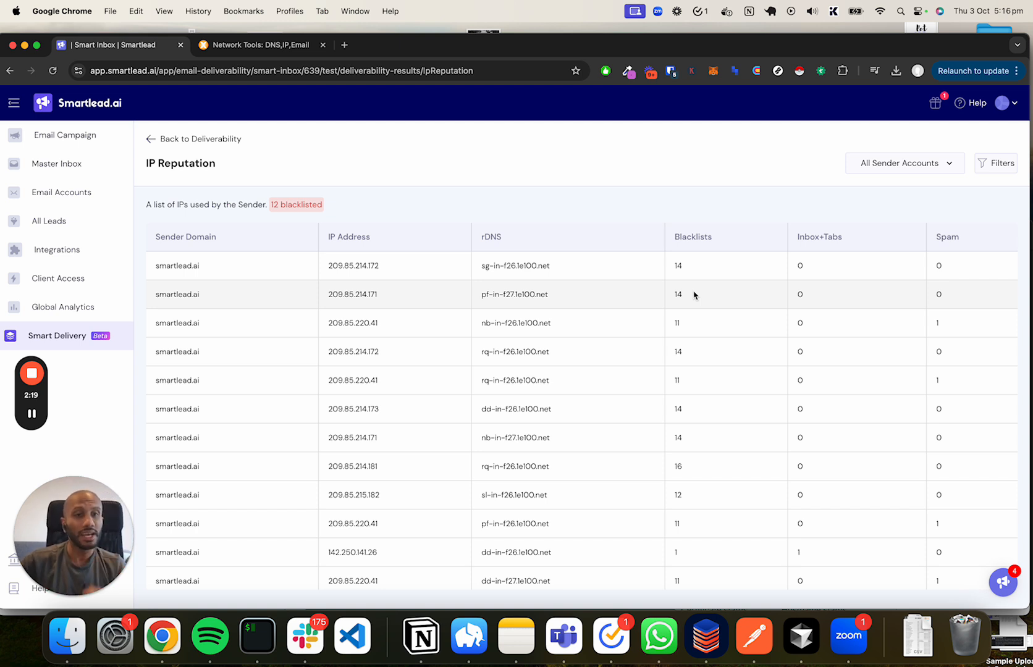
{"action": "mouse_move", "coordinate": [802, 539]}
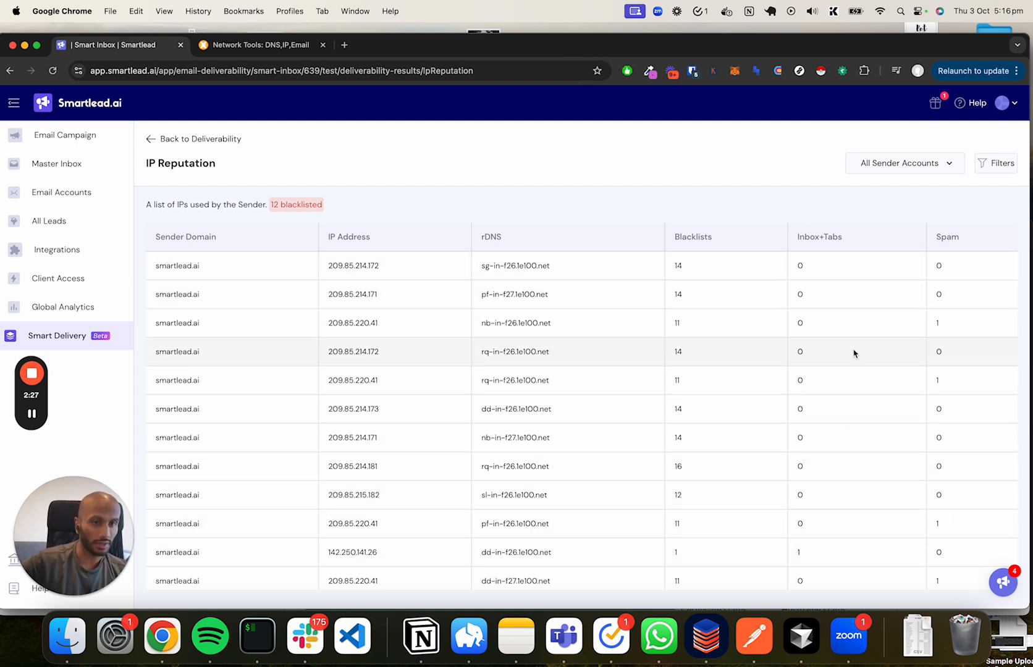
{"action": "scroll", "scroll_direction": "down", "scroll_amount": 3}
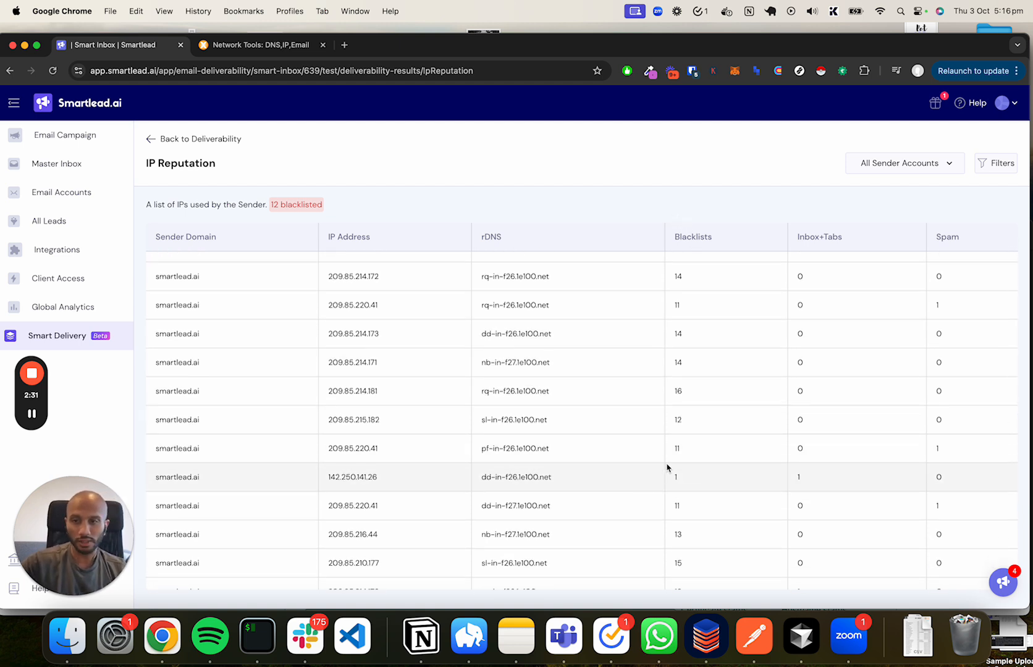
{"action": "scroll", "scroll_direction": "down", "scroll_amount": 3}
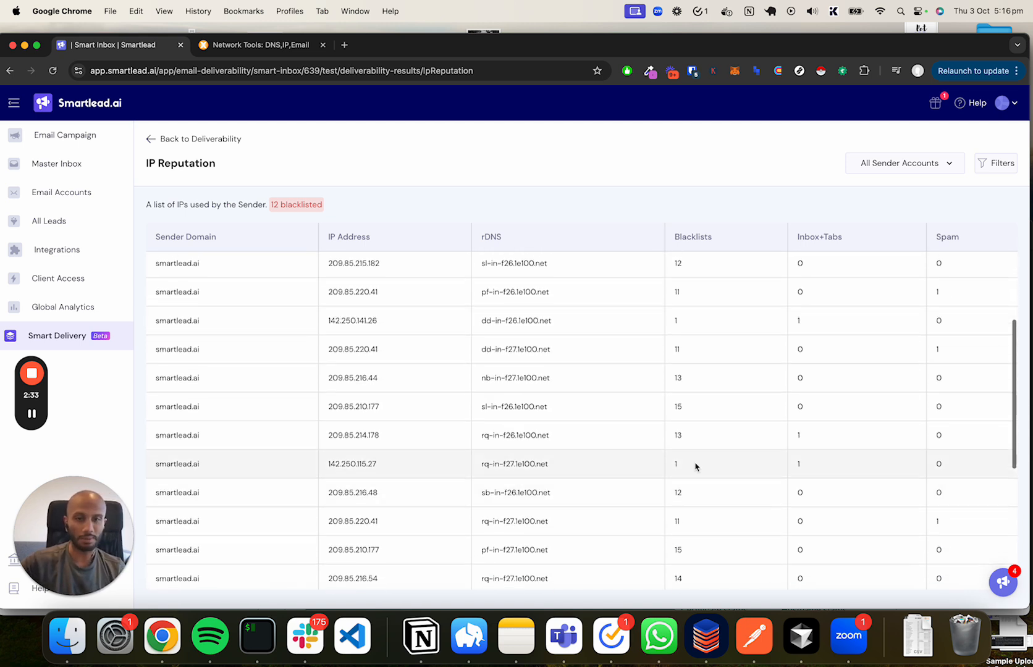
{"action": "double_click", "coordinate": [353, 463]}
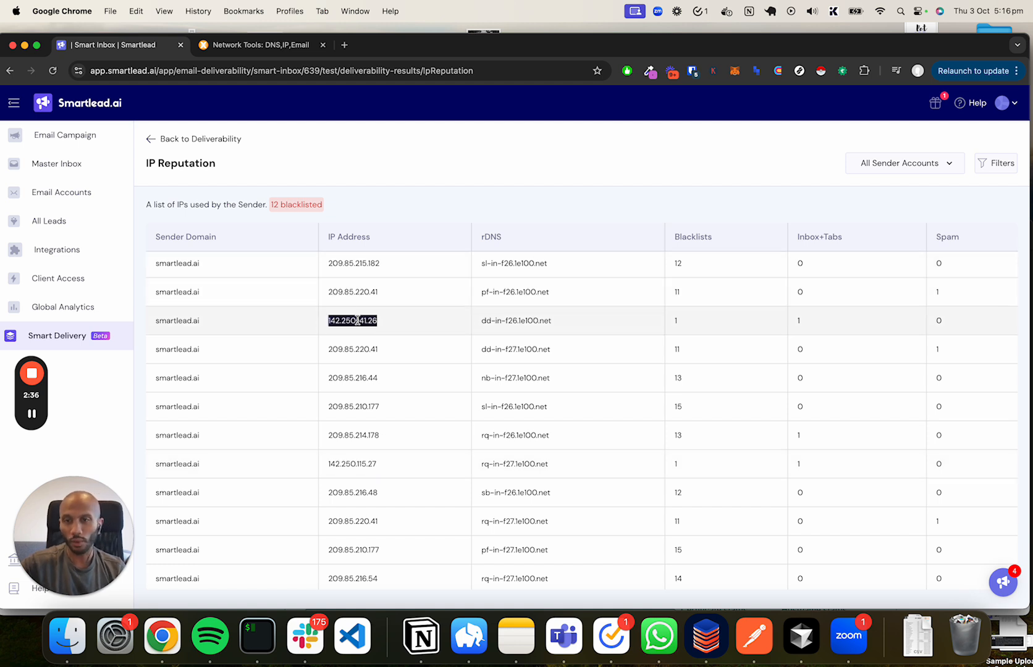
{"action": "scroll", "scroll_direction": "down", "scroll_amount": 3}
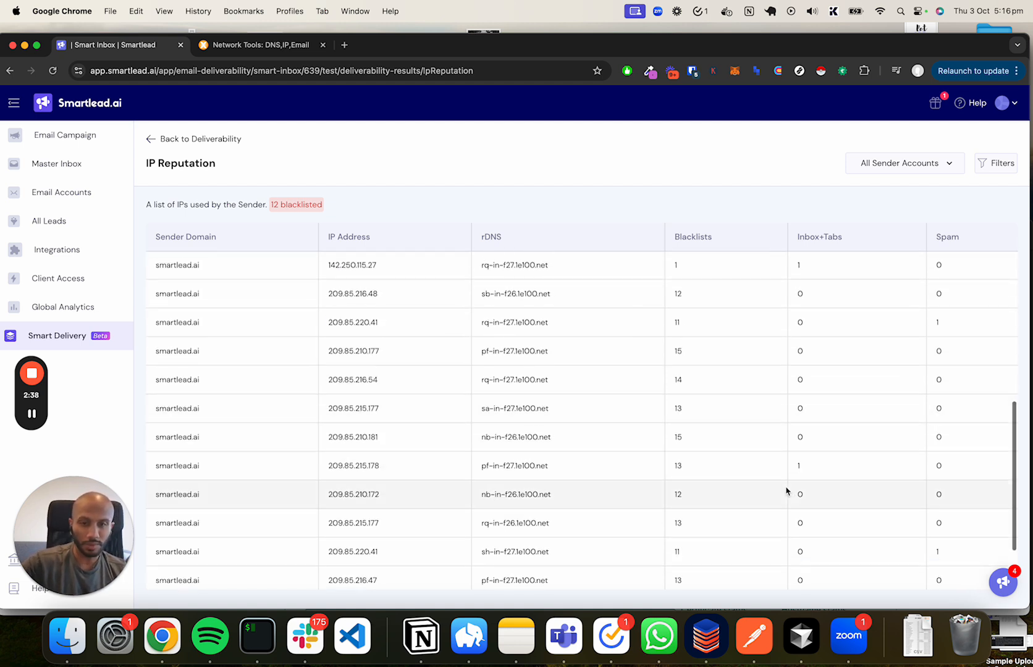
{"action": "double_click", "coordinate": [353, 466]}
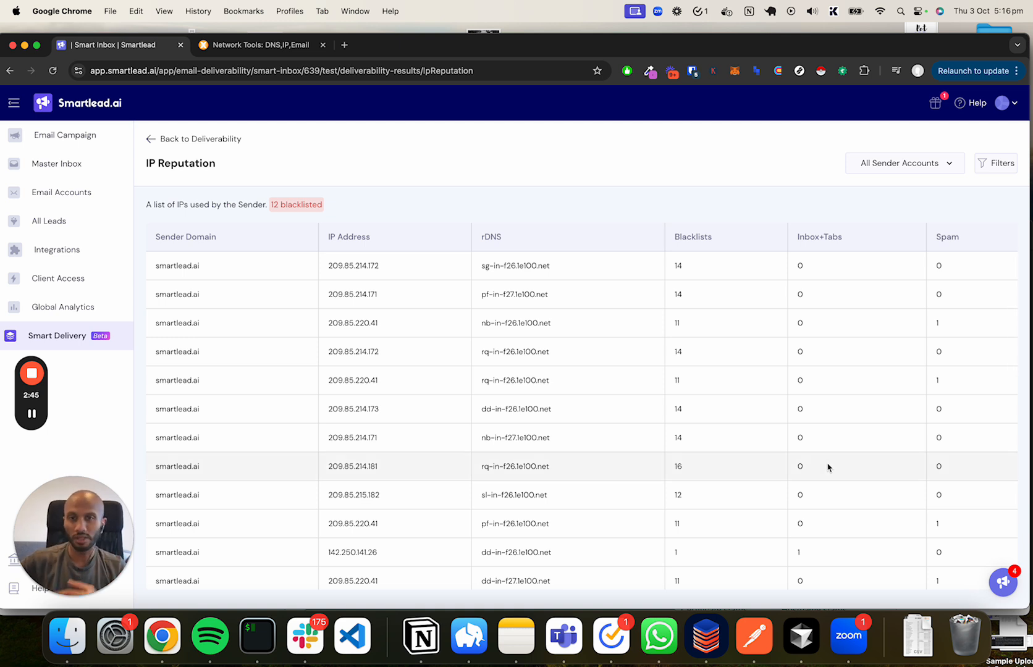
{"action": "mouse_move", "coordinate": [721, 371]}
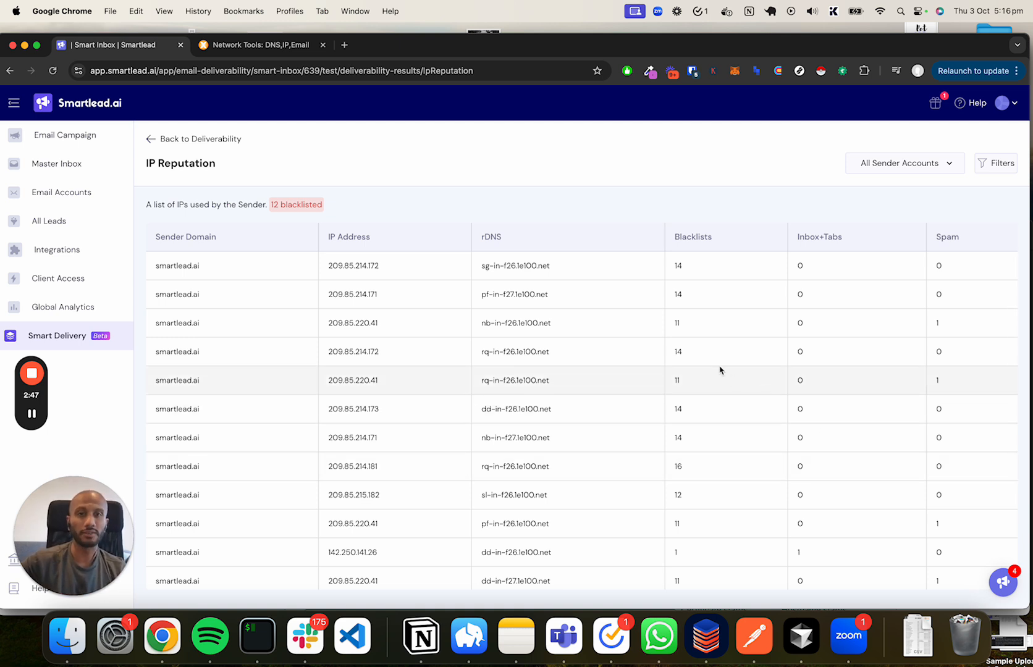
{"action": "mouse_move", "coordinate": [699, 363]}
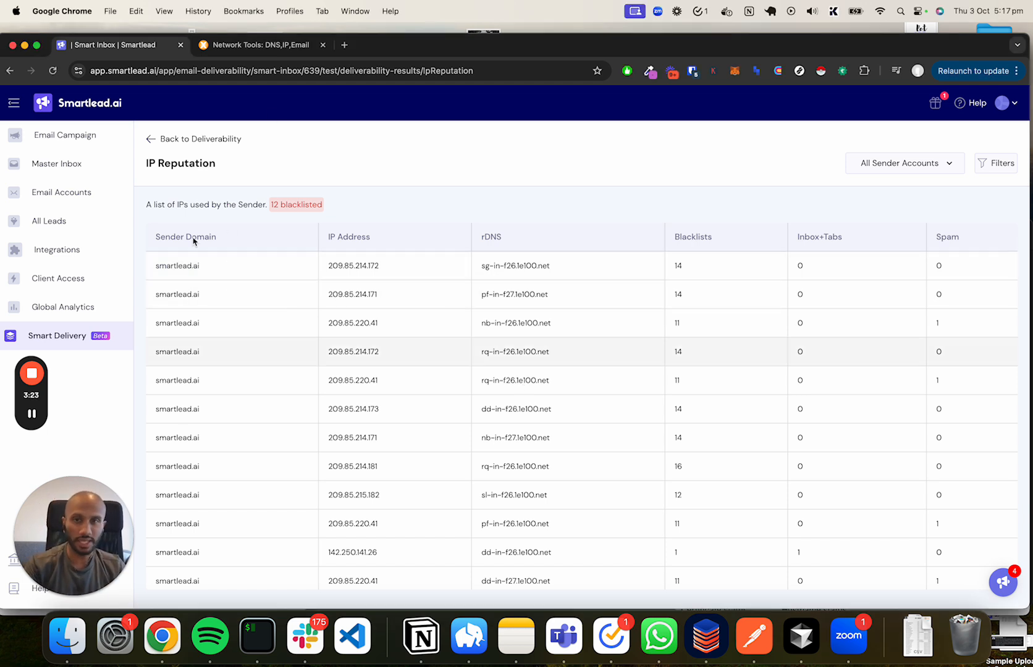
{"action": "mouse_move", "coordinate": [601, 205]}
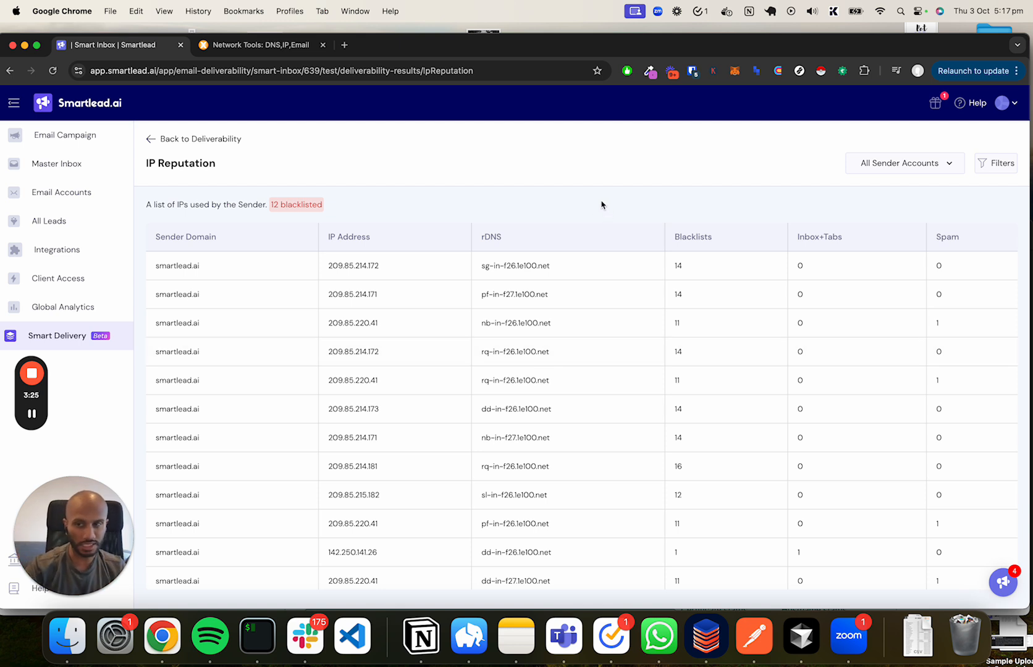
{"action": "double_click", "coordinate": [177, 266]}
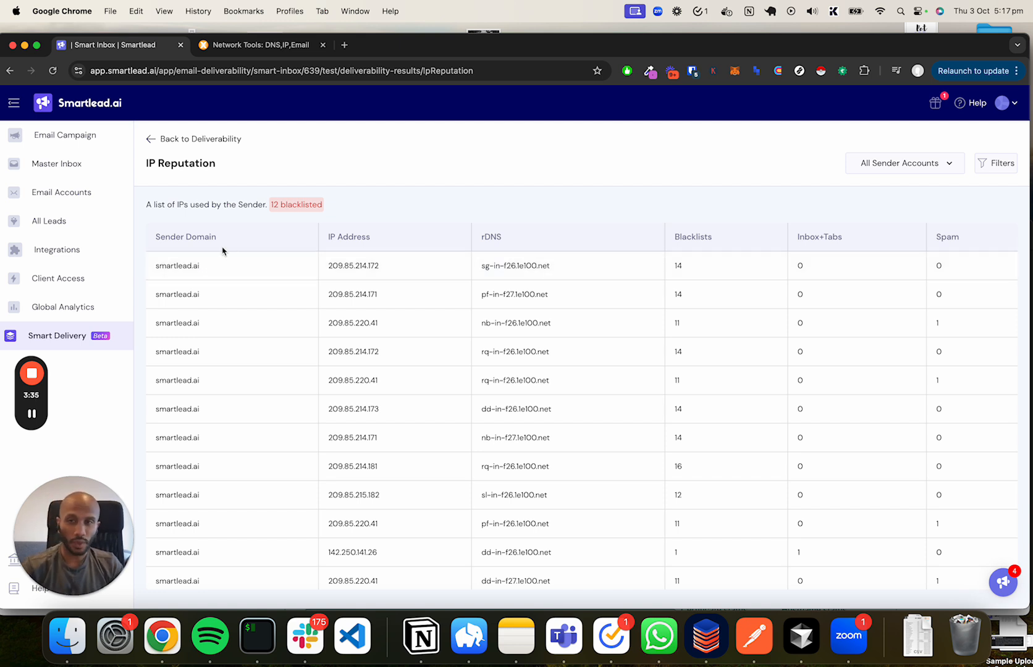
{"action": "double_click", "coordinate": [177, 265]}
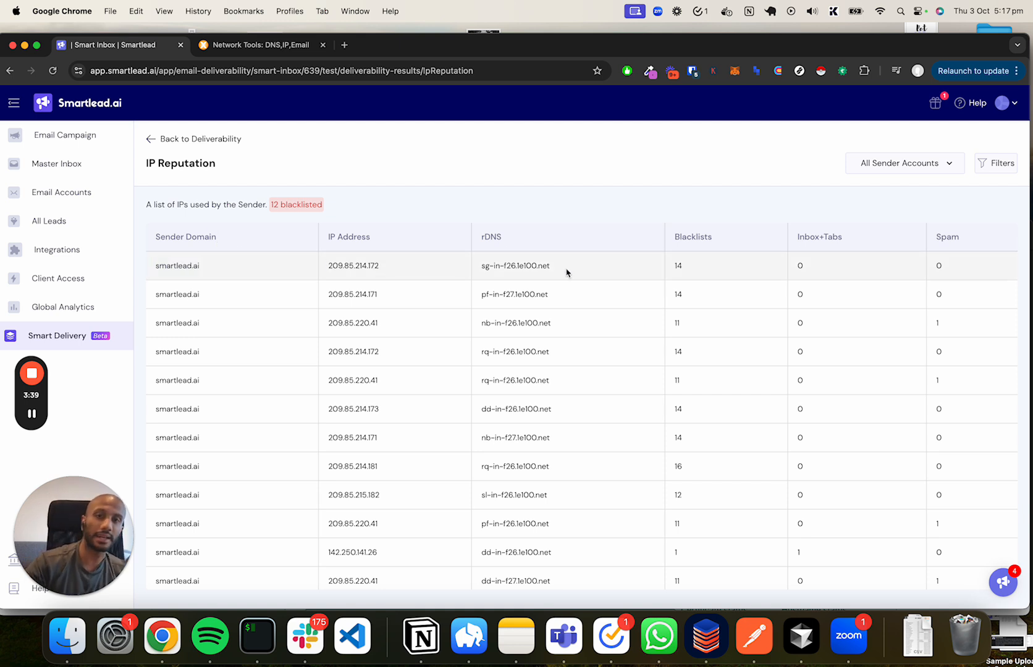
{"action": "double_click", "coordinate": [515, 266]}
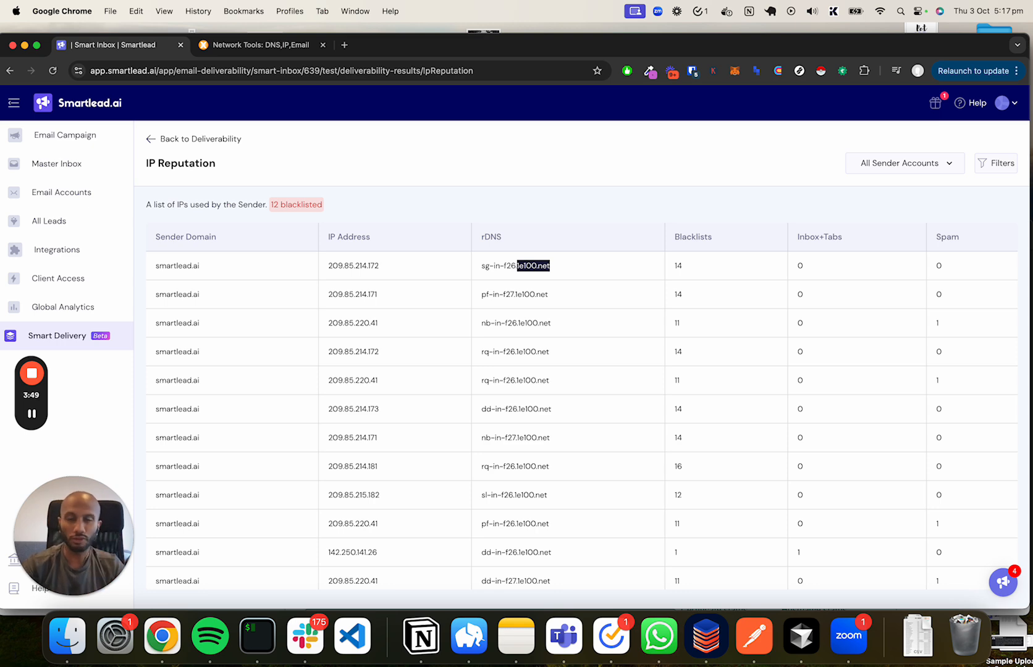
{"action": "mouse_move", "coordinate": [551, 277]}
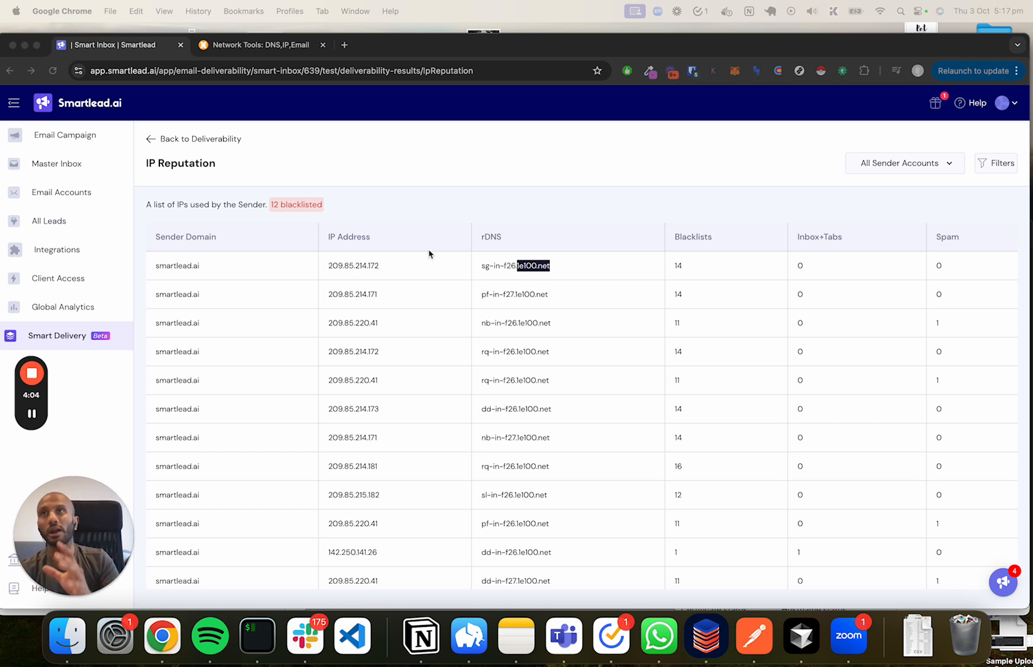
{"action": "mouse_move", "coordinate": [380, 246]}
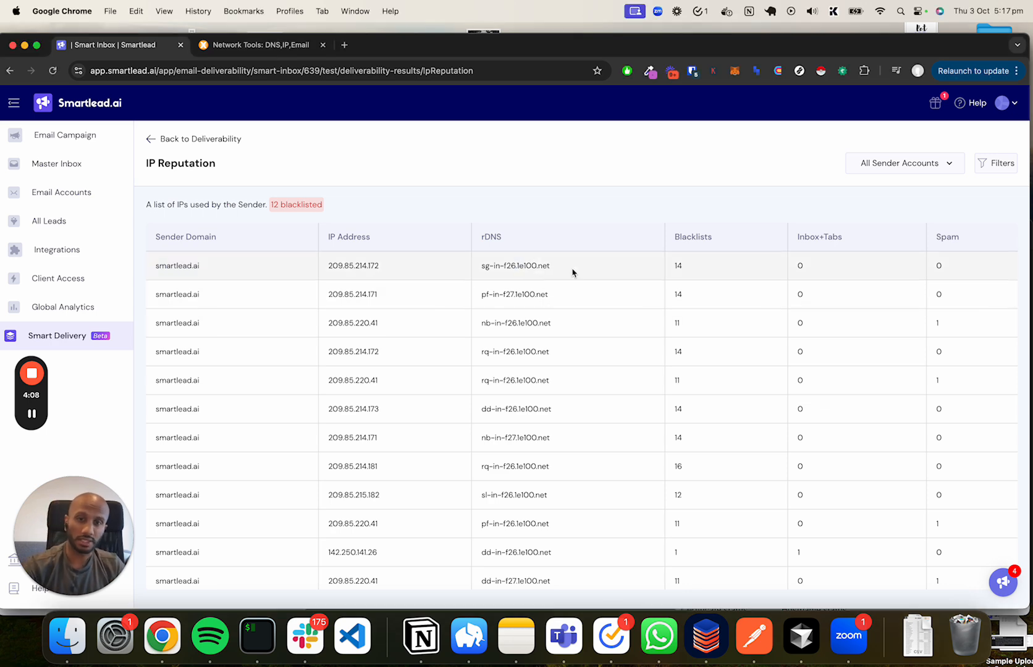
{"action": "double_click", "coordinate": [353, 266]}
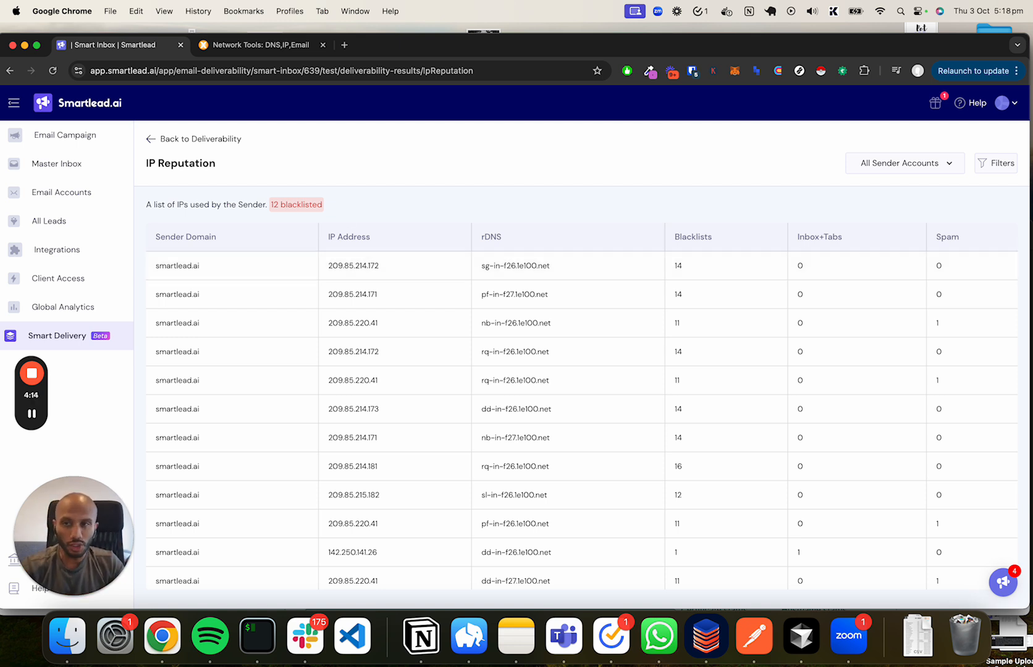
{"action": "left_click", "coordinate": [260, 45]}
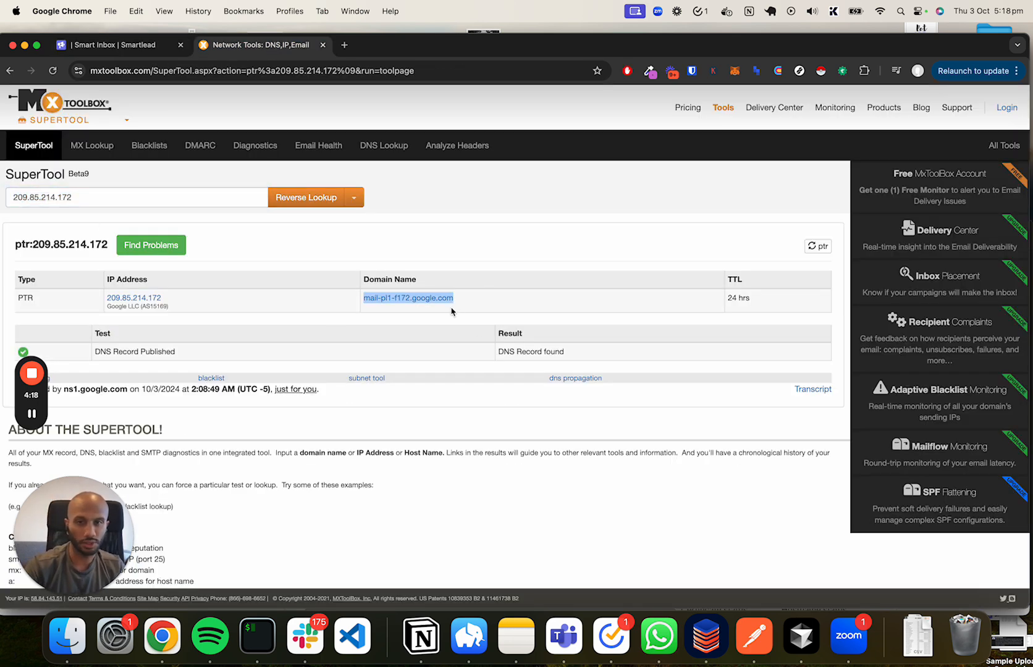
- Compare Smartlead's rDNS sg-in-f26.1e100.net for 209.85.214.172 against the MXToolbox reverse lookup
{"action": "left_click", "coordinate": [119, 44]}
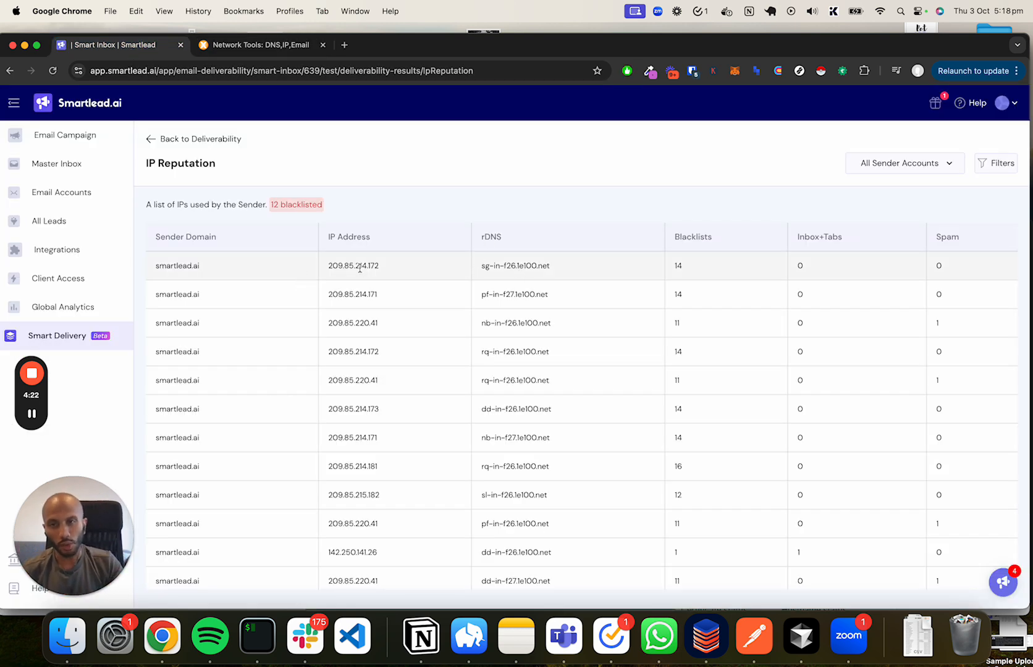
{"action": "double_click", "coordinate": [354, 265]}
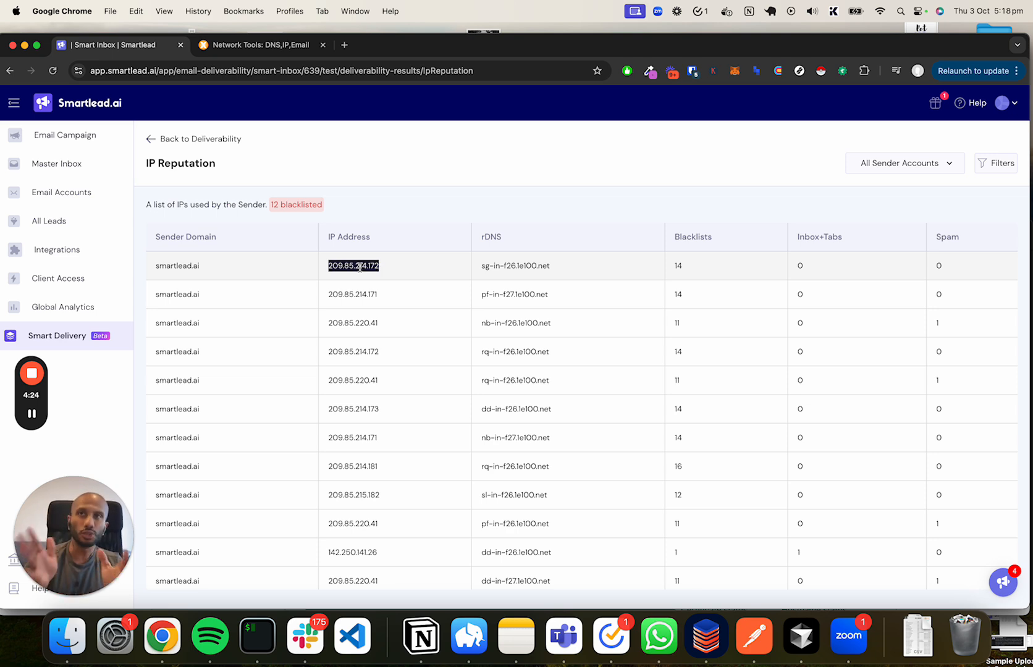
{"action": "left_click", "coordinate": [260, 44]}
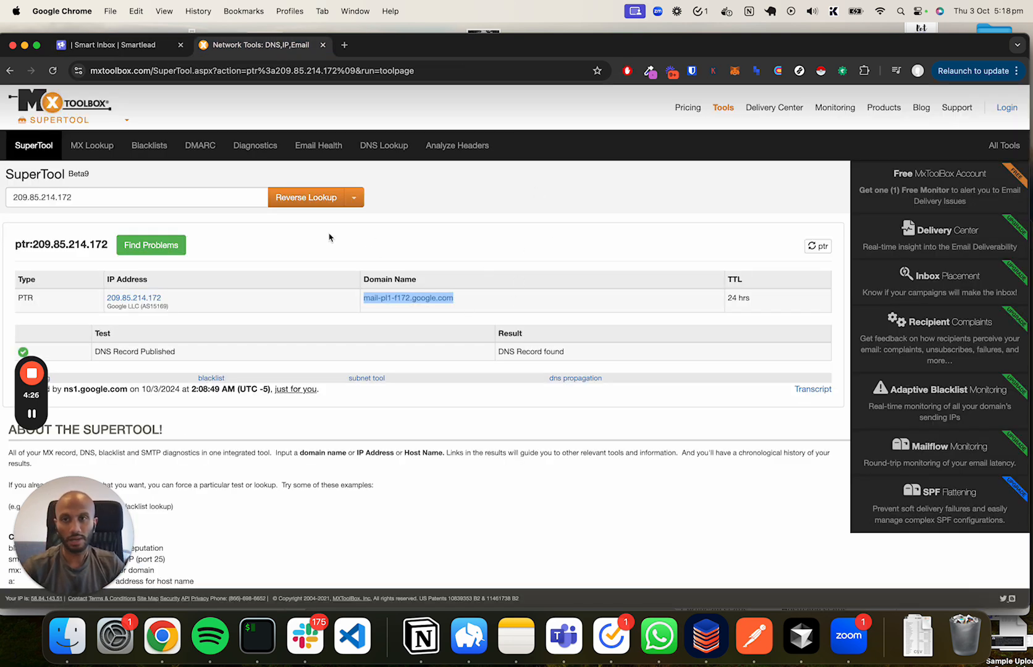
{"action": "left_click", "coordinate": [119, 44]}
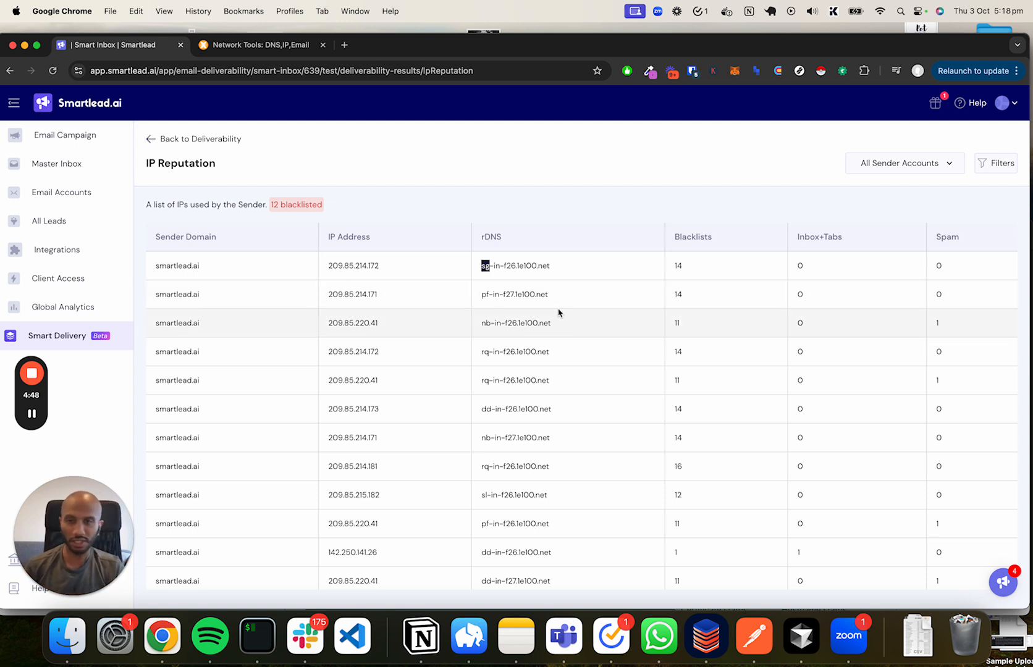
- Highlight the 1e100.net domain in the first row's rDNS host value
{"action": "double_click", "coordinate": [516, 266]}
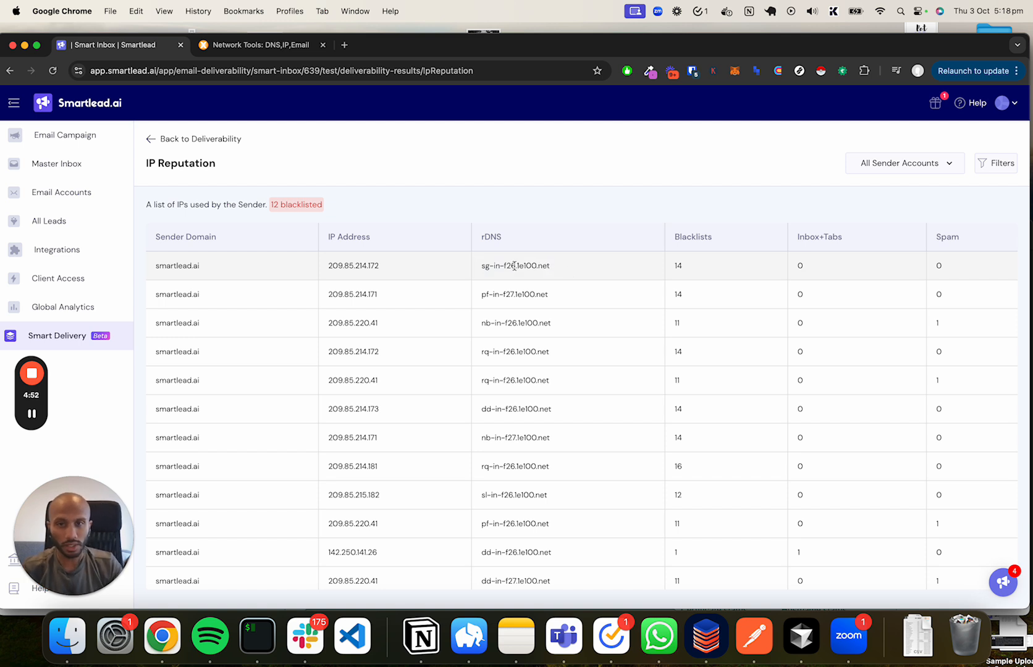
{"action": "double_click", "coordinate": [534, 266]}
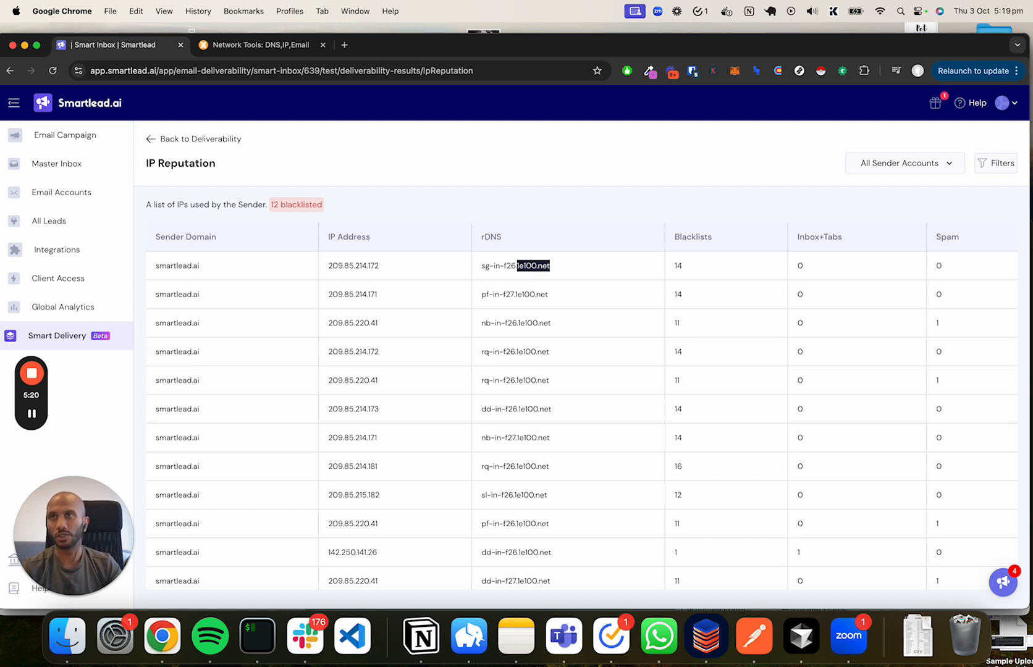
{"action": "mouse_move", "coordinate": [511, 240]}
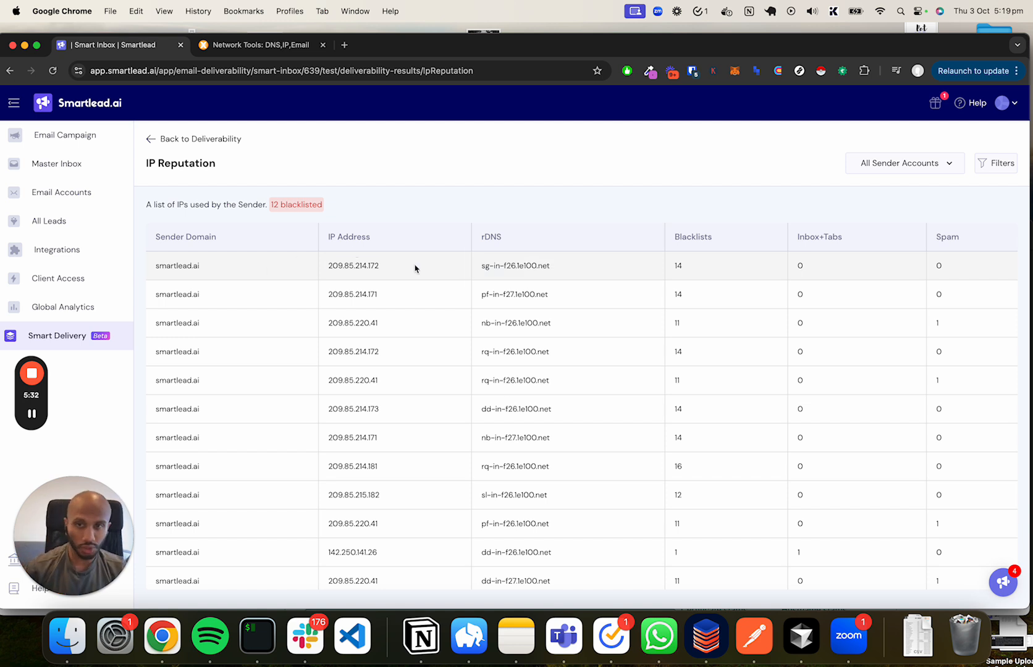
{"action": "mouse_move", "coordinate": [532, 266]}
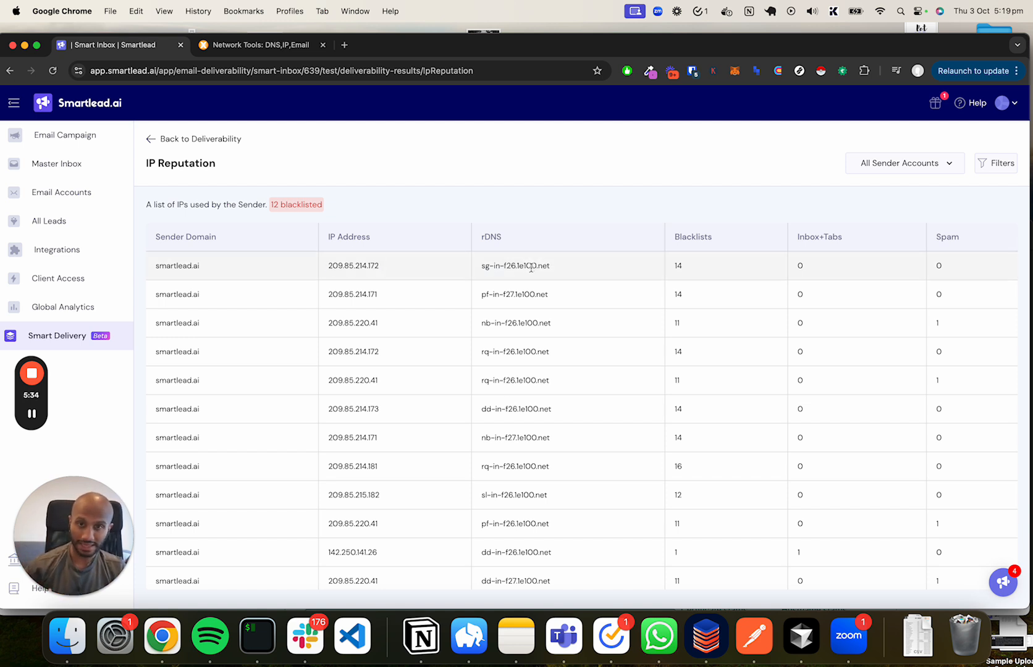
{"action": "double_click", "coordinate": [533, 266]}
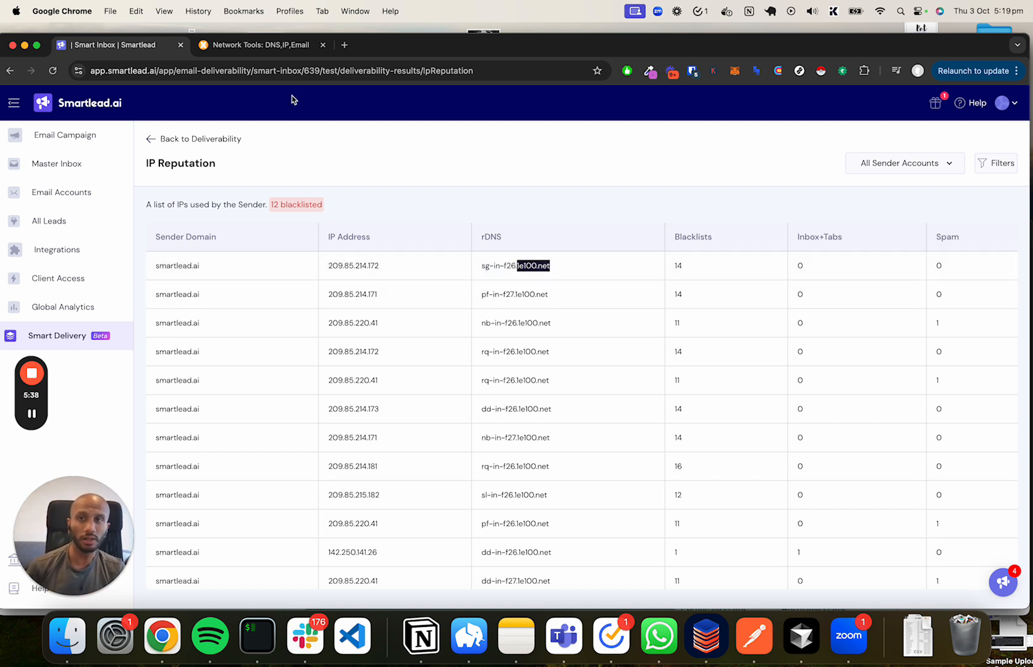
{"action": "left_click", "coordinate": [262, 45]}
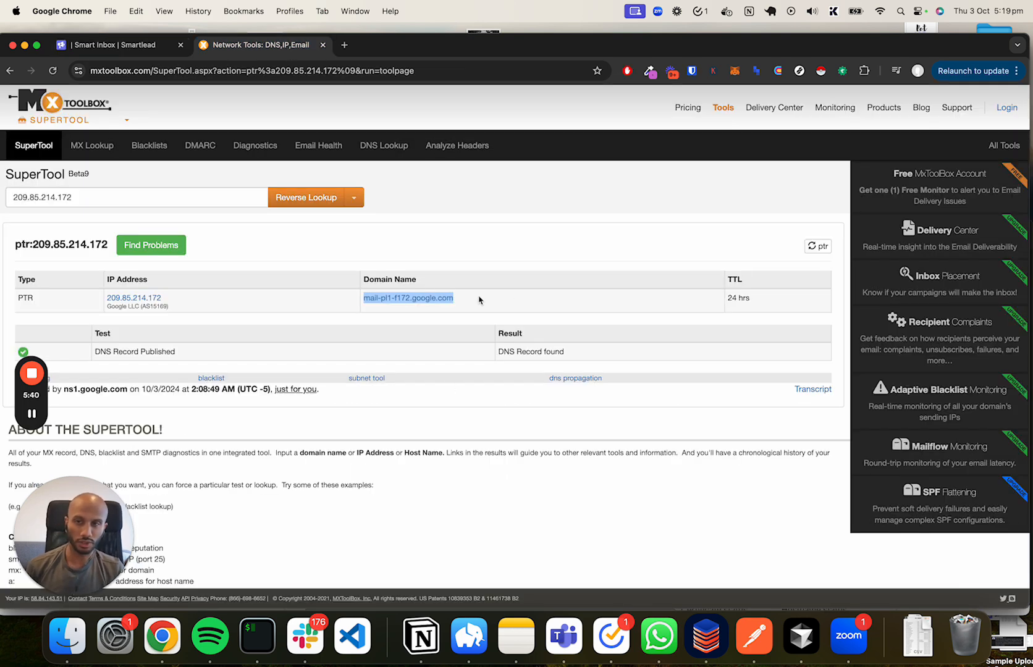
{"action": "left_click", "coordinate": [113, 45]}
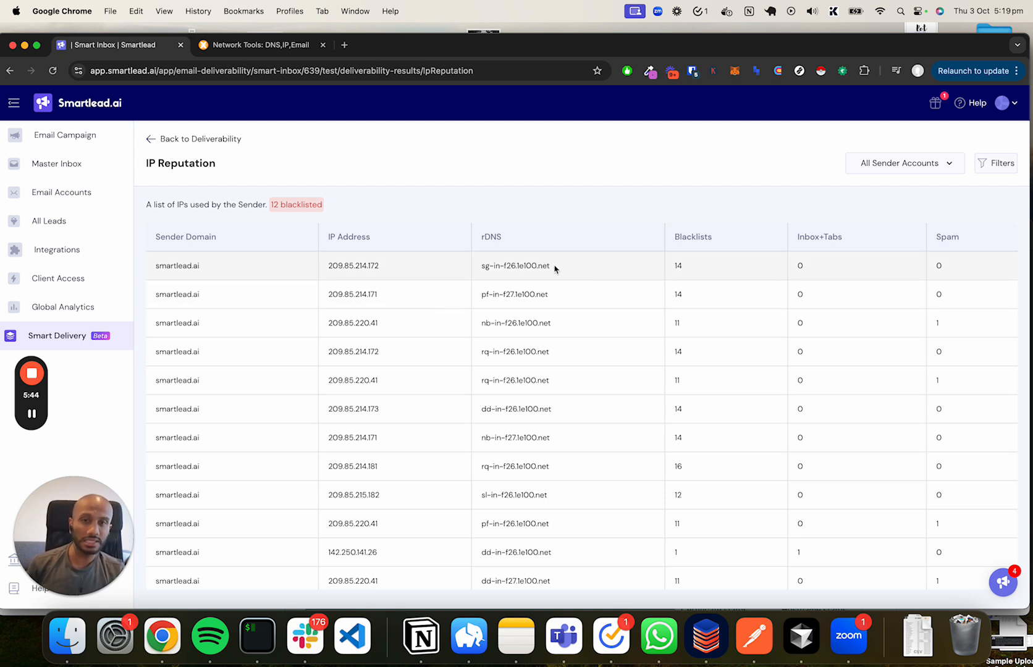
{"action": "mouse_move", "coordinate": [596, 266]}
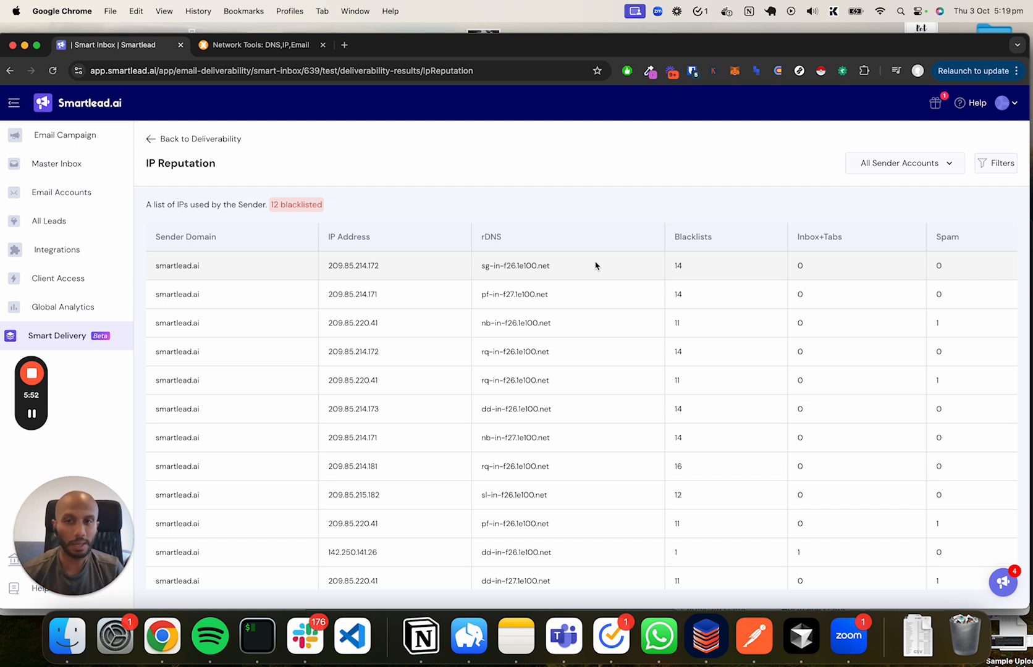
{"action": "mouse_move", "coordinate": [391, 272]}
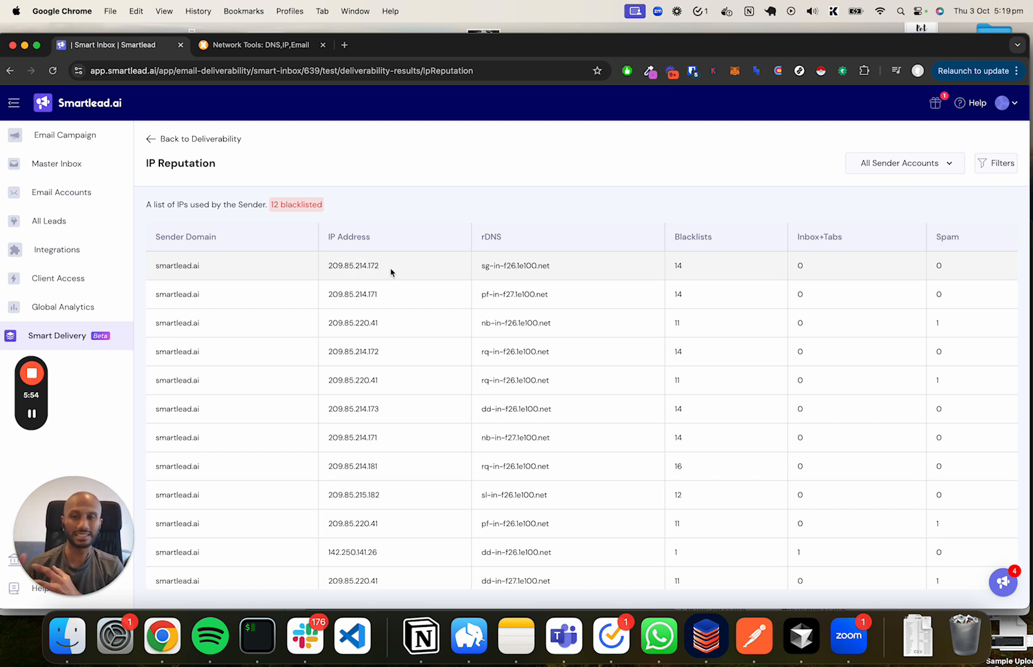